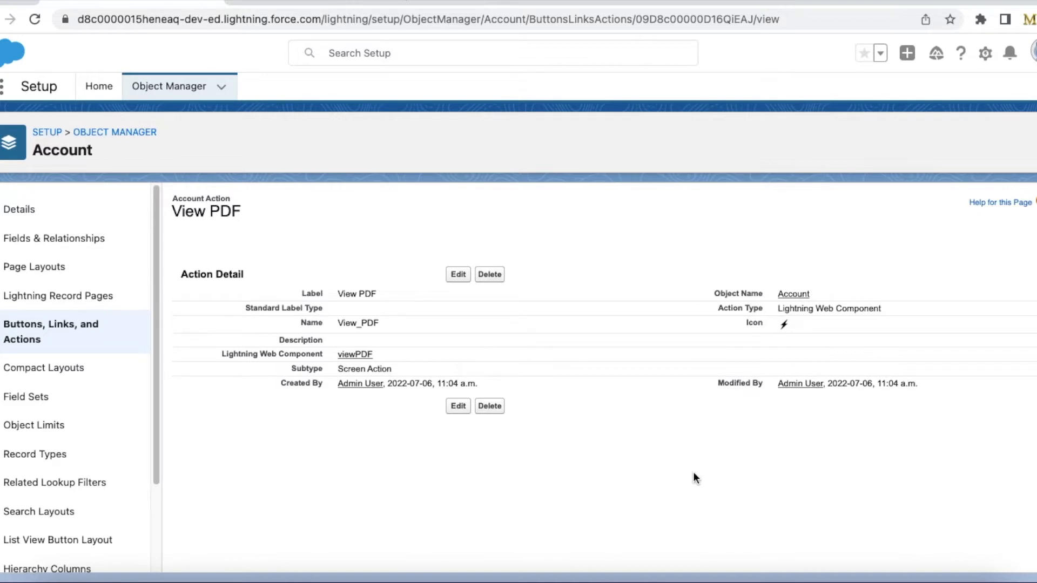
mouse_move(658, 461)
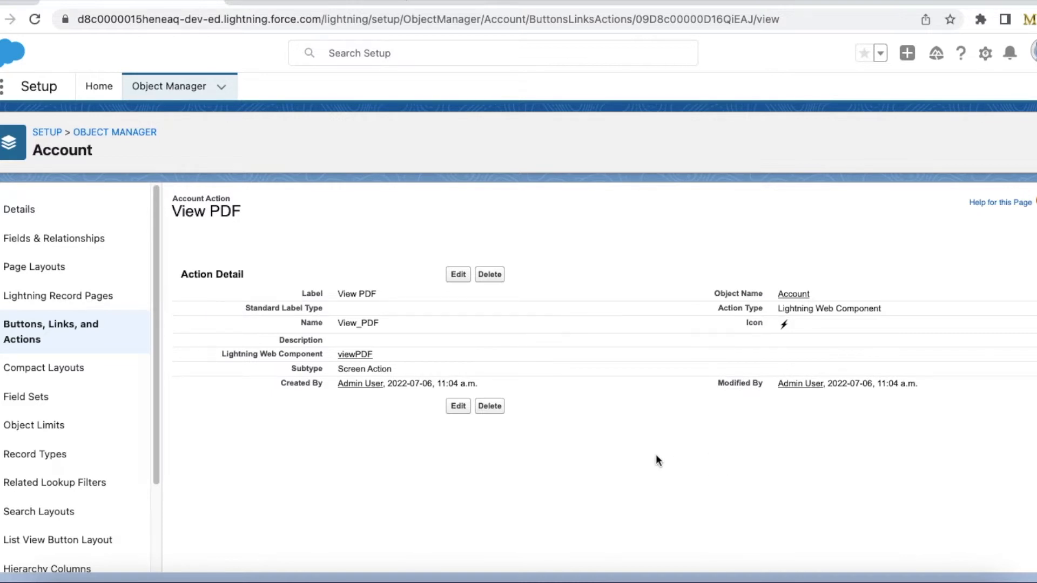
mouse_move(645, 372)
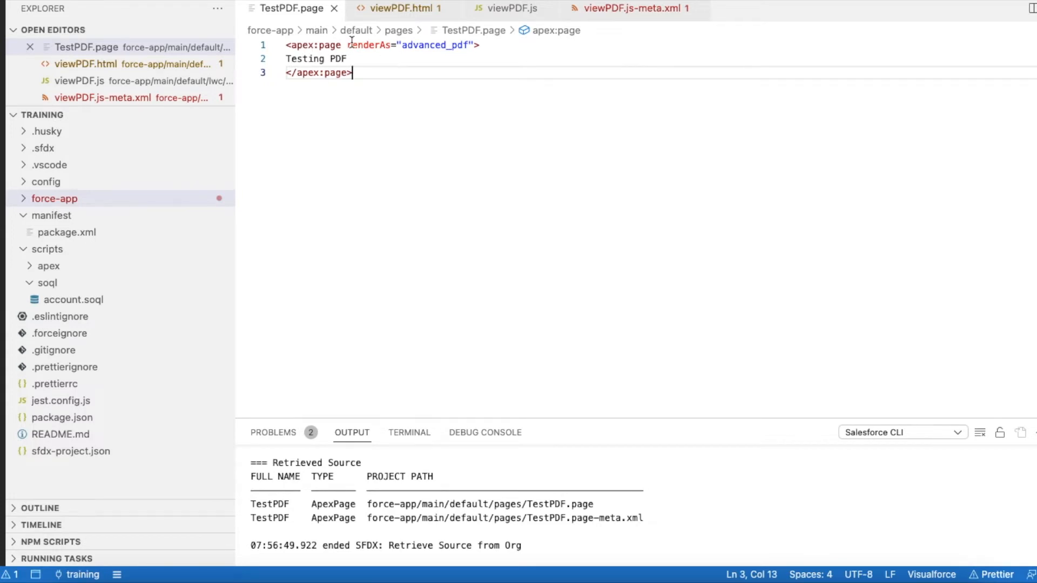
Highlight the 'Testing PDF' body text in TestPDF.page rendered as advanced_pdf.
drag(351, 46, 470, 45)
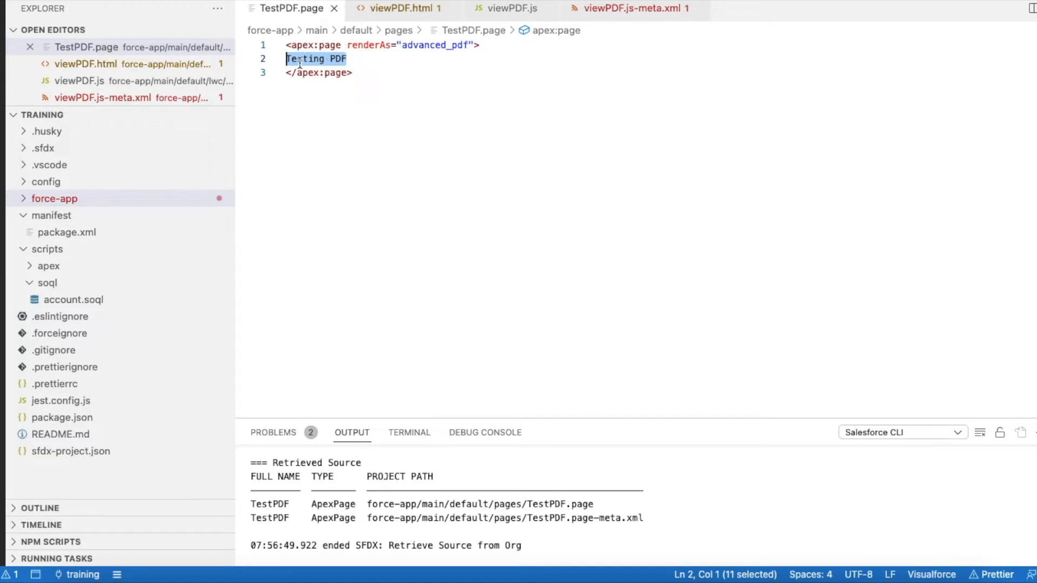
mouse_move(317, 72)
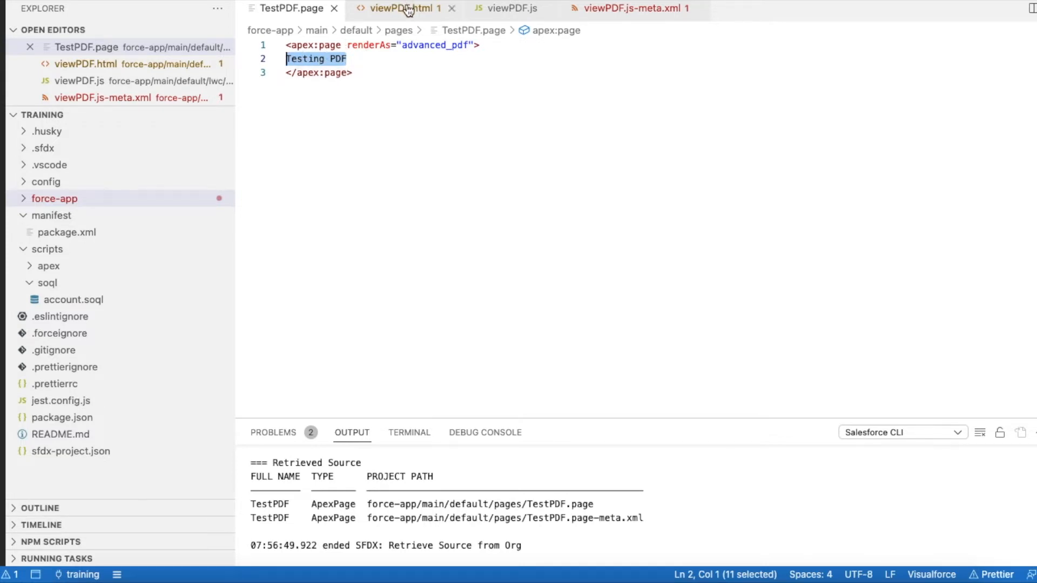
Show viewPDF.html and highlight the iframe's src pointing to /apex/TestPDF.
click(399, 9)
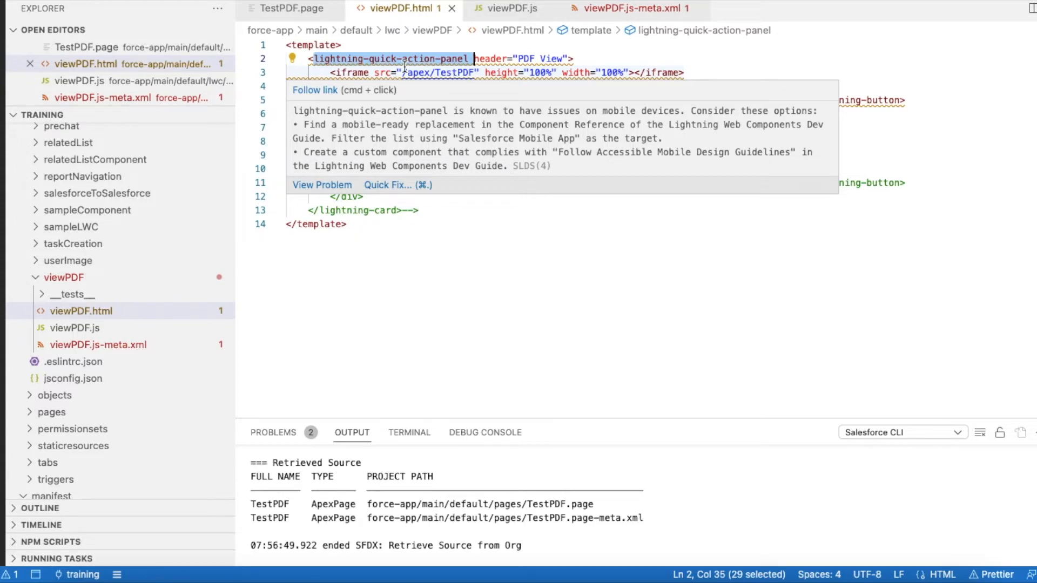
mouse_move(469, 270)
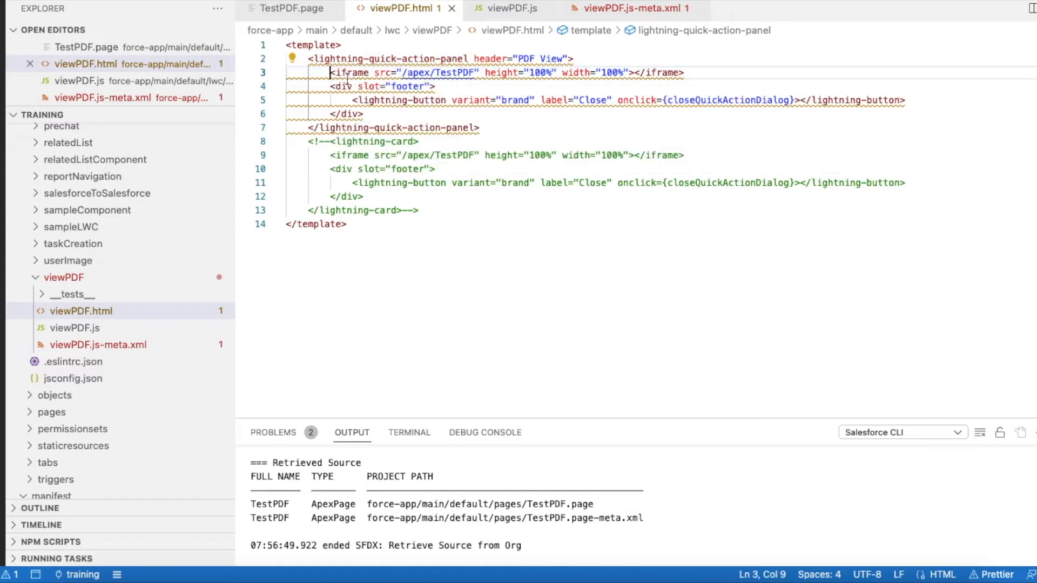
double_click(378, 72)
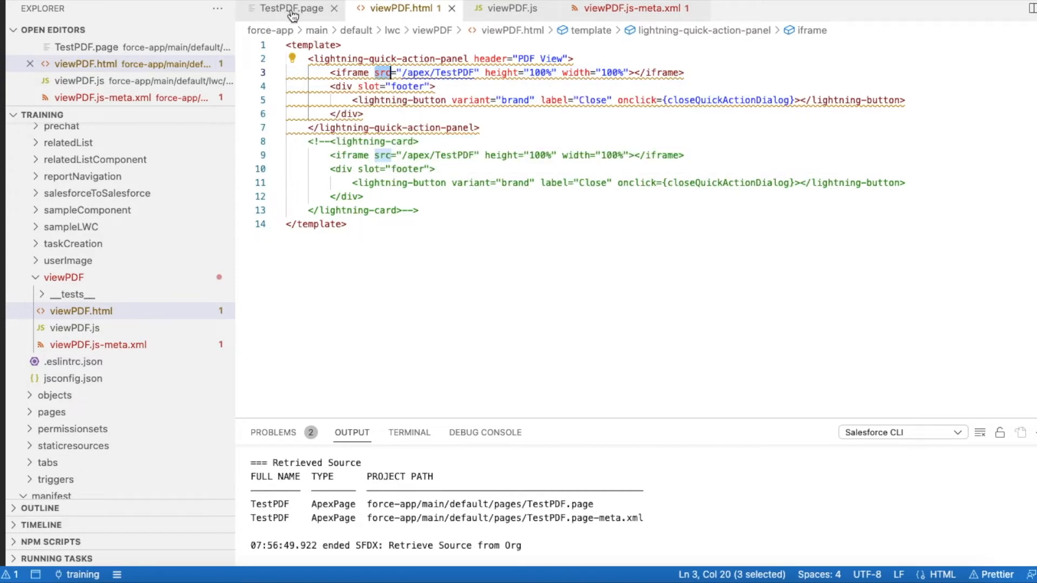
mouse_move(378, 71)
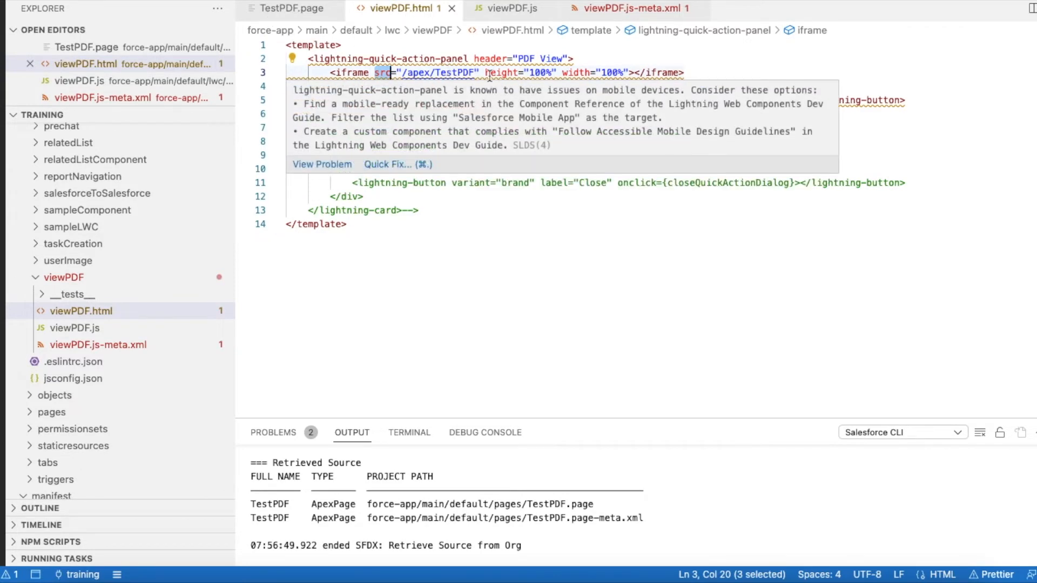
mouse_move(626, 86)
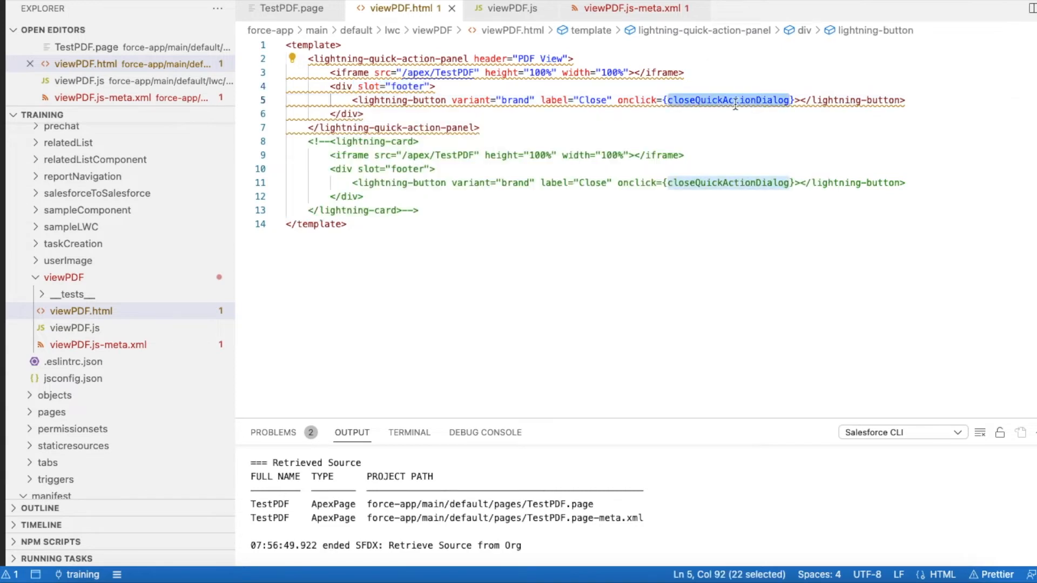
click(509, 8)
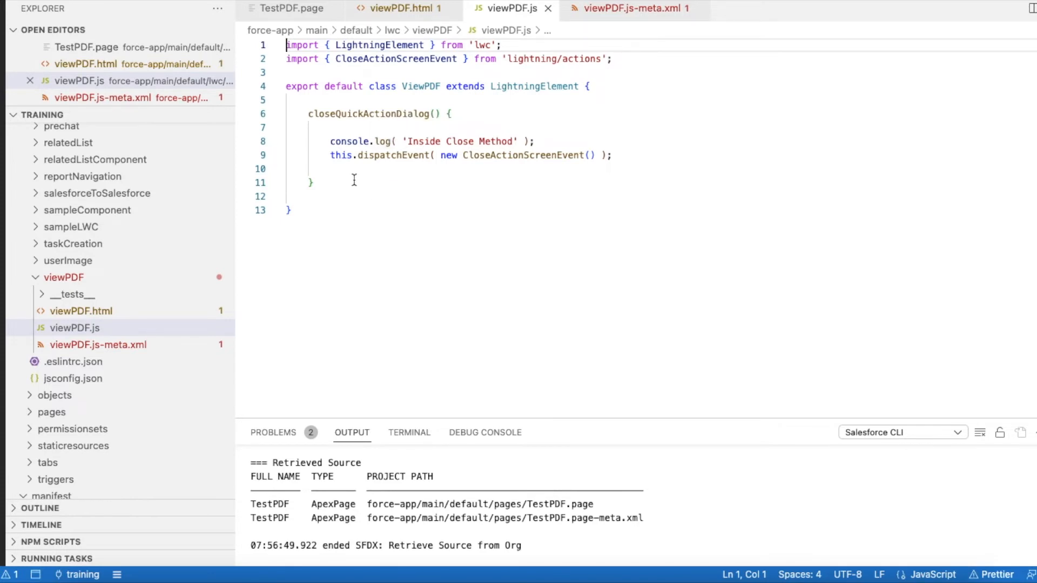
mouse_move(397, 164)
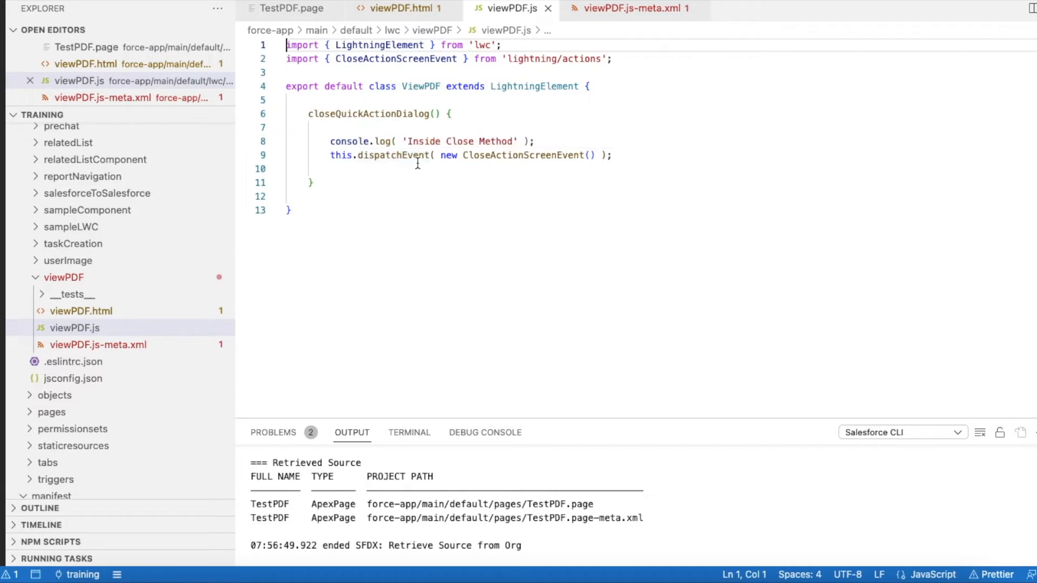
mouse_move(544, 156)
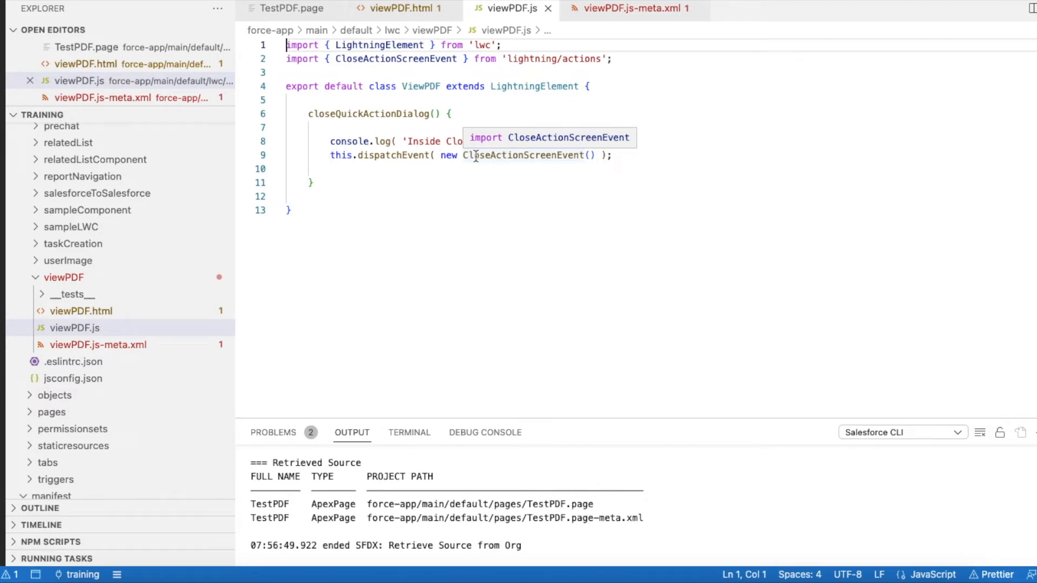
Locate the CloseActionScreenEvent import in viewPDF.js, then bring up viewPDF.js-meta.xml.
double_click(523, 156)
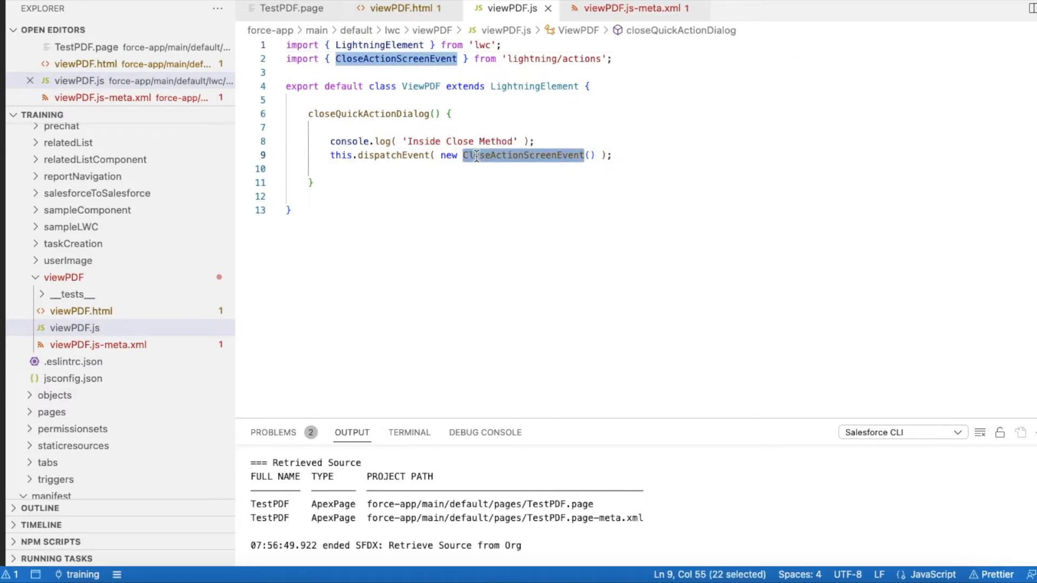
mouse_move(629, 178)
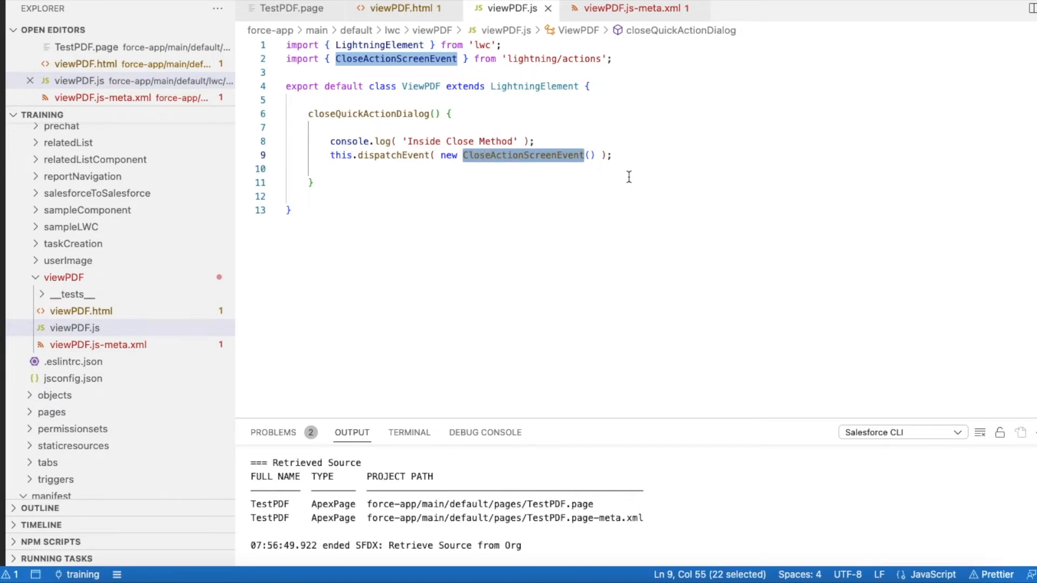
click(626, 9)
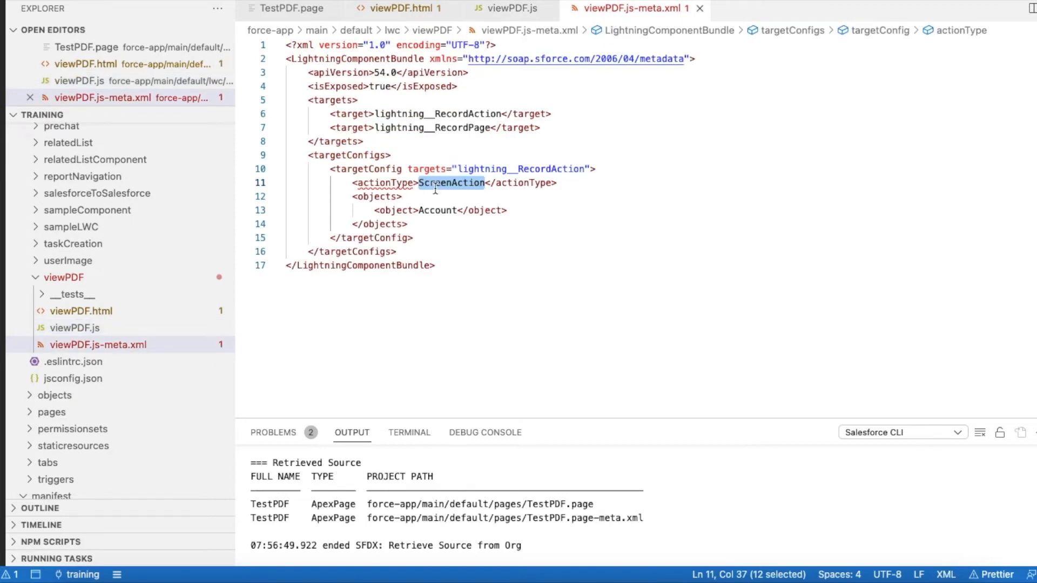
mouse_move(468, 187)
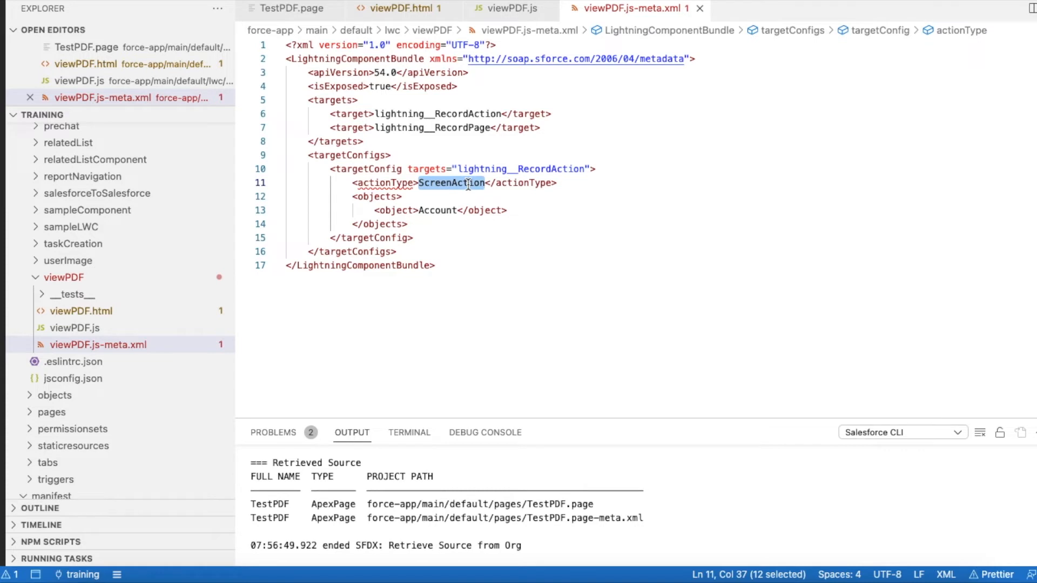
Review the lightning__RecordPage target in viewPDF.js-meta.xml, checking the controller in between.
double_click(438, 113)
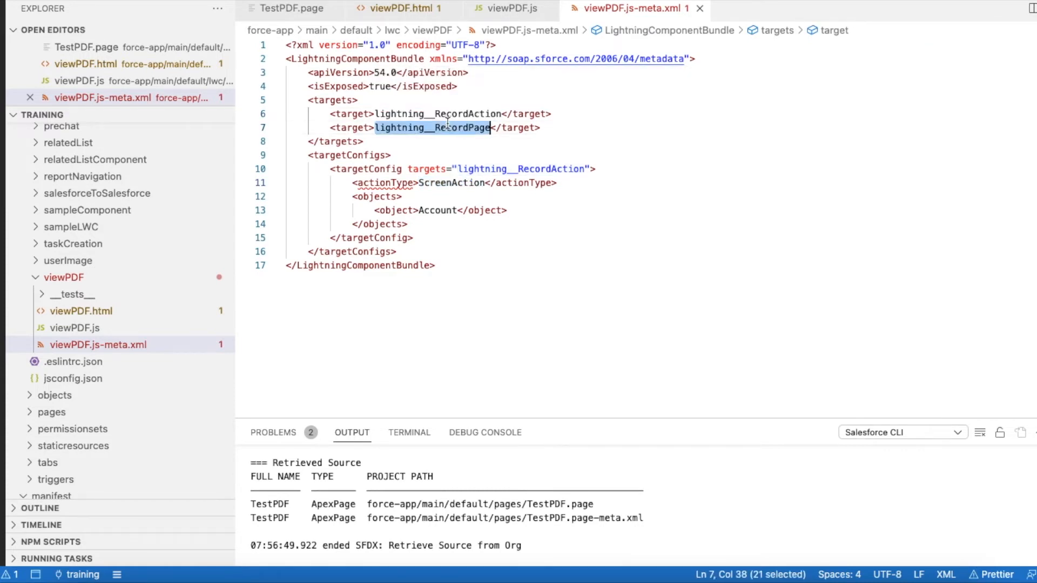
mouse_move(446, 127)
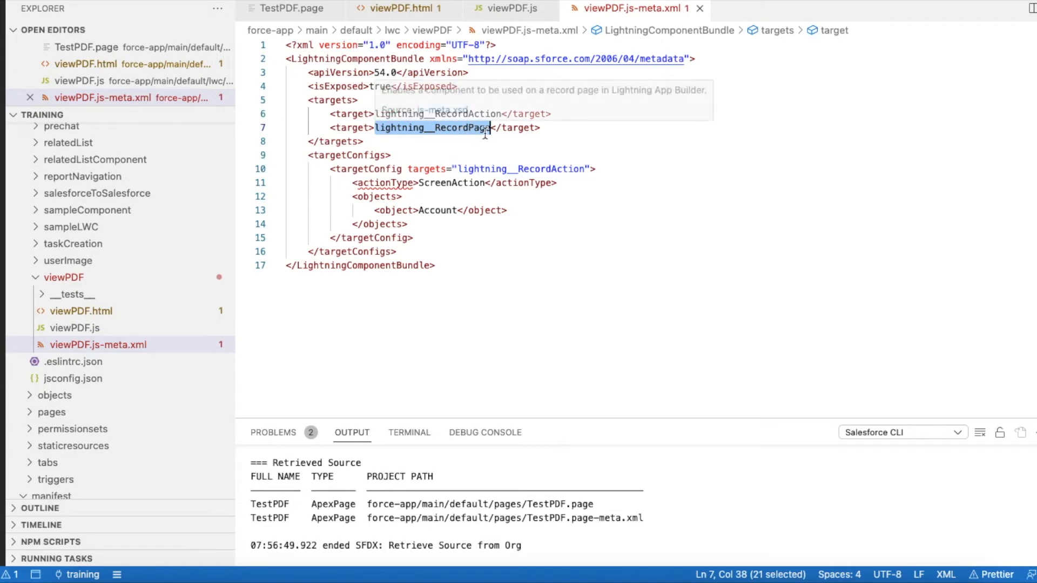
click(508, 8)
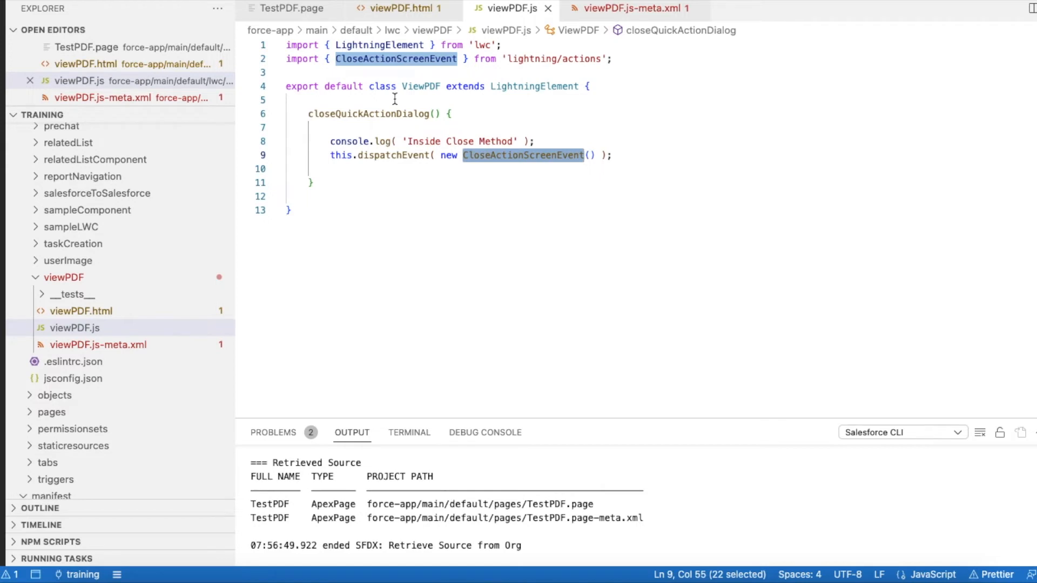
click(631, 9)
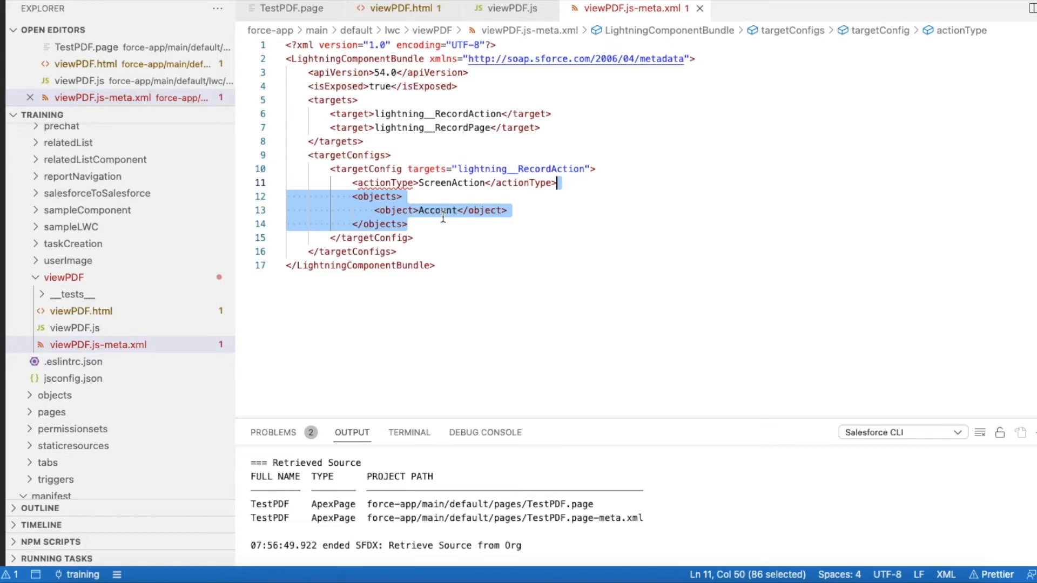
mouse_move(380, 15)
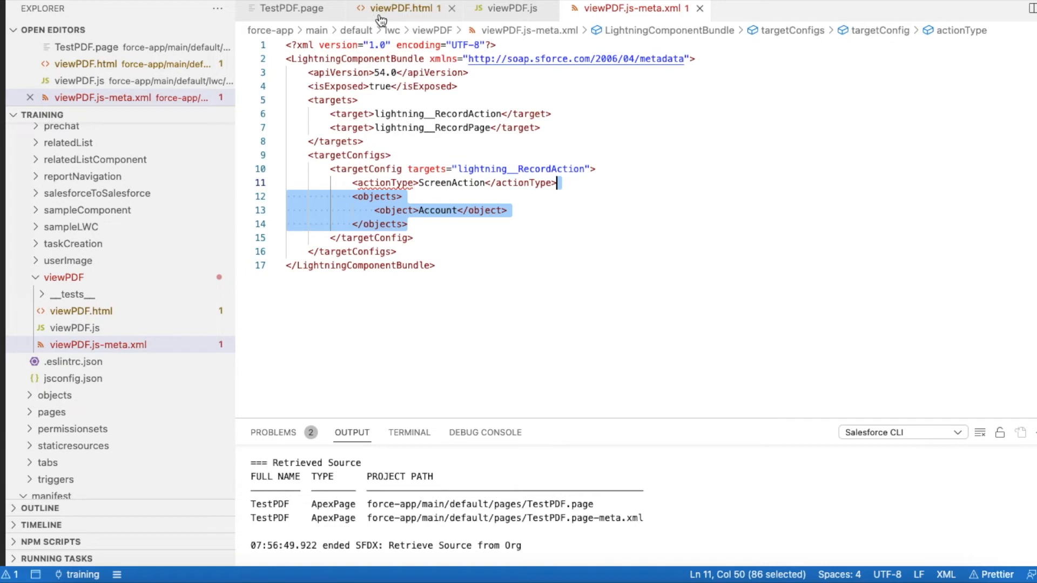
mouse_move(382, 15)
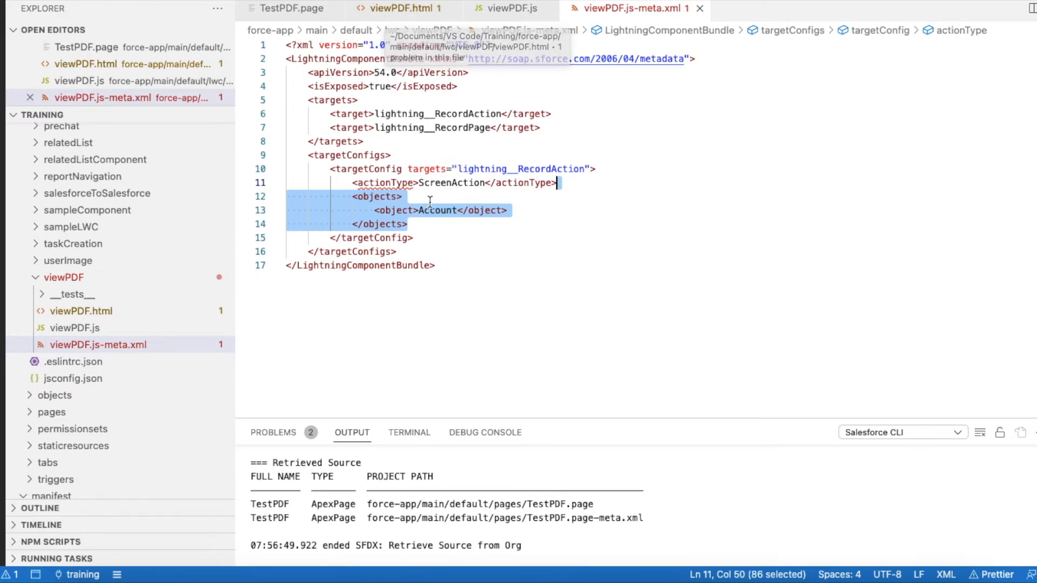
mouse_move(415, 208)
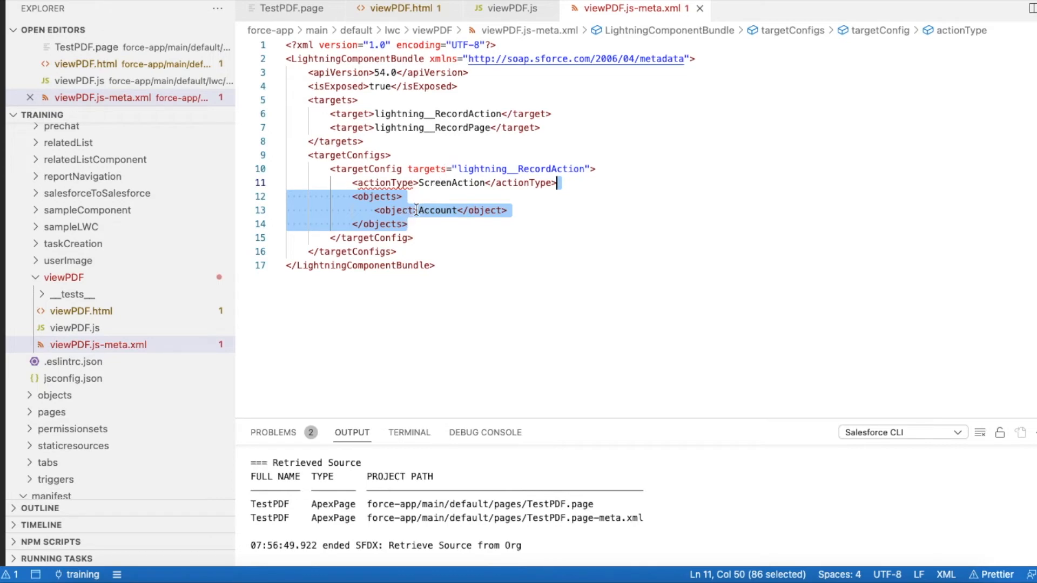
mouse_move(426, 168)
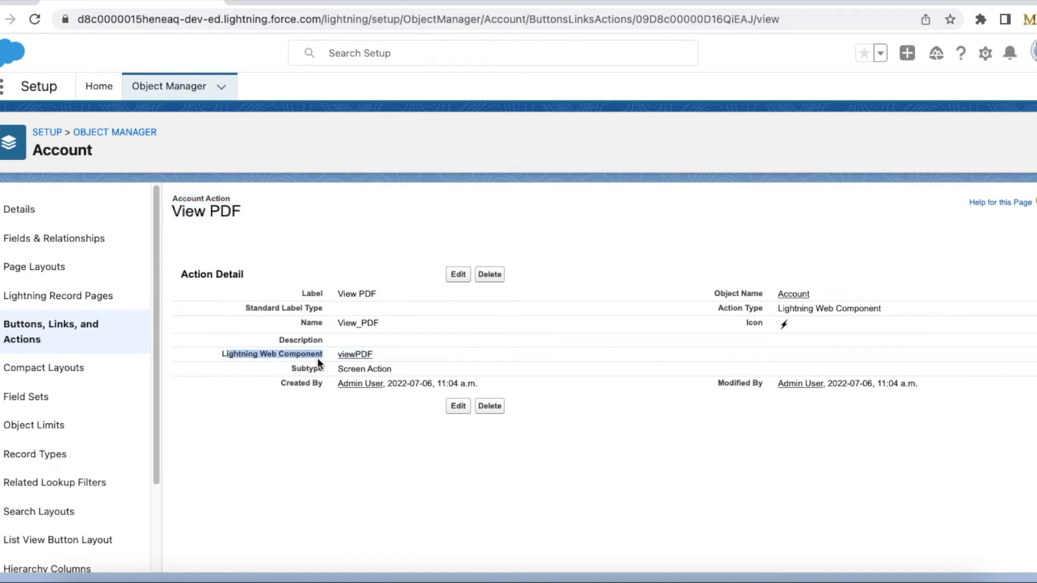
mouse_move(373, 356)
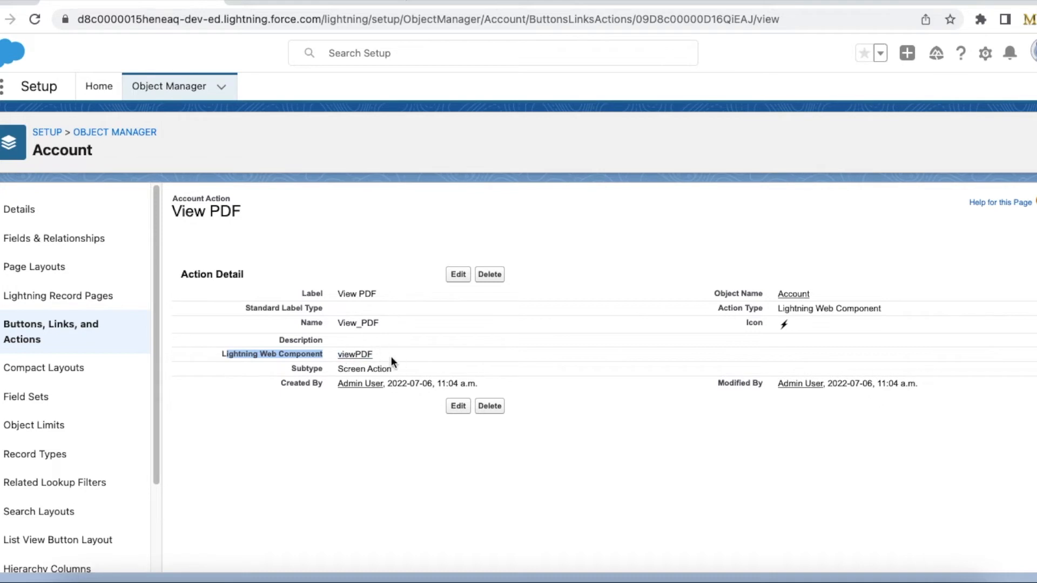
mouse_move(382, 343)
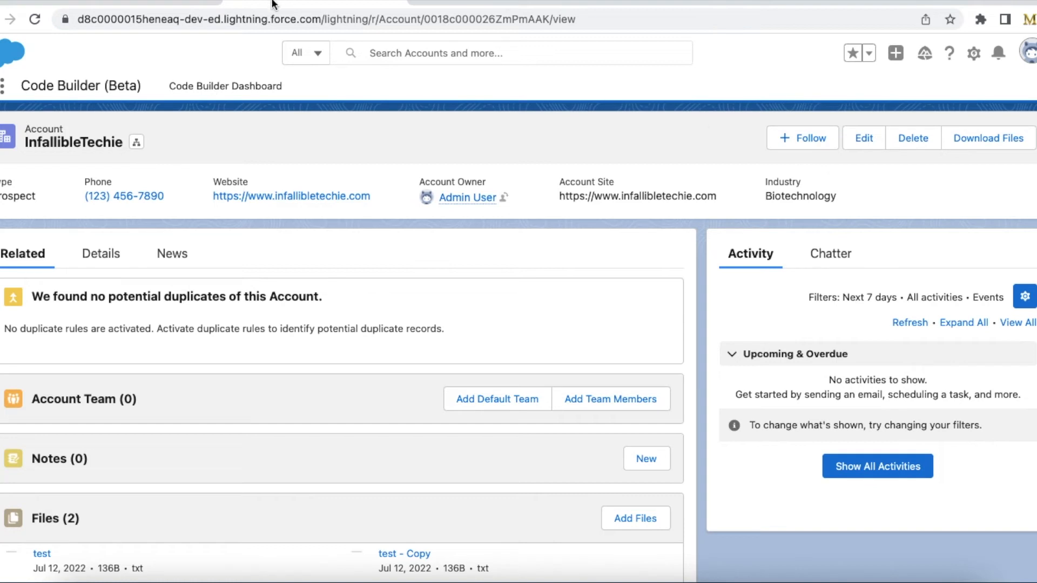
Reach the Account object's Page Layouts in Setup via Edit Object.
click(974, 53)
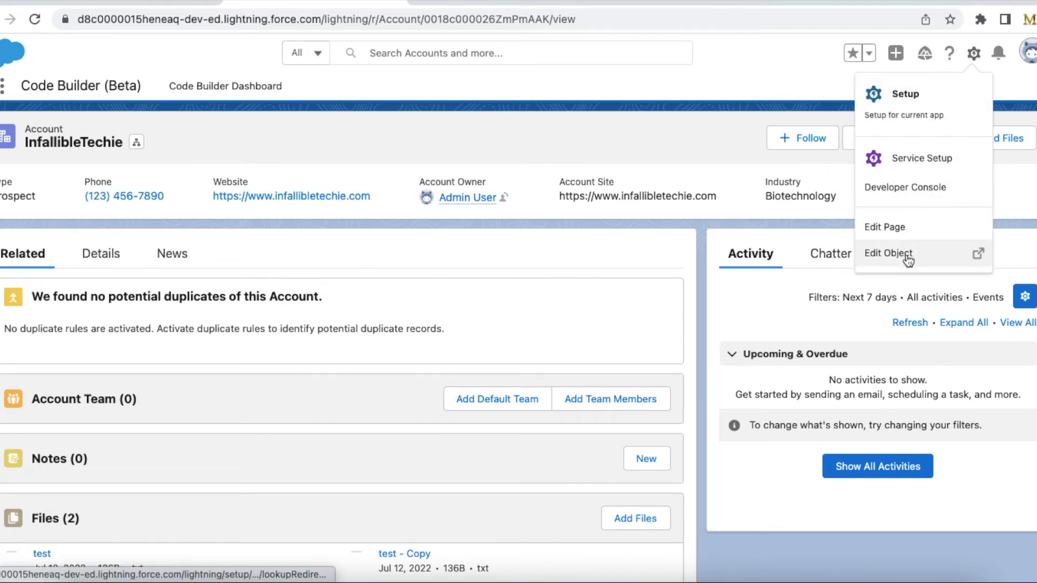
click(888, 253)
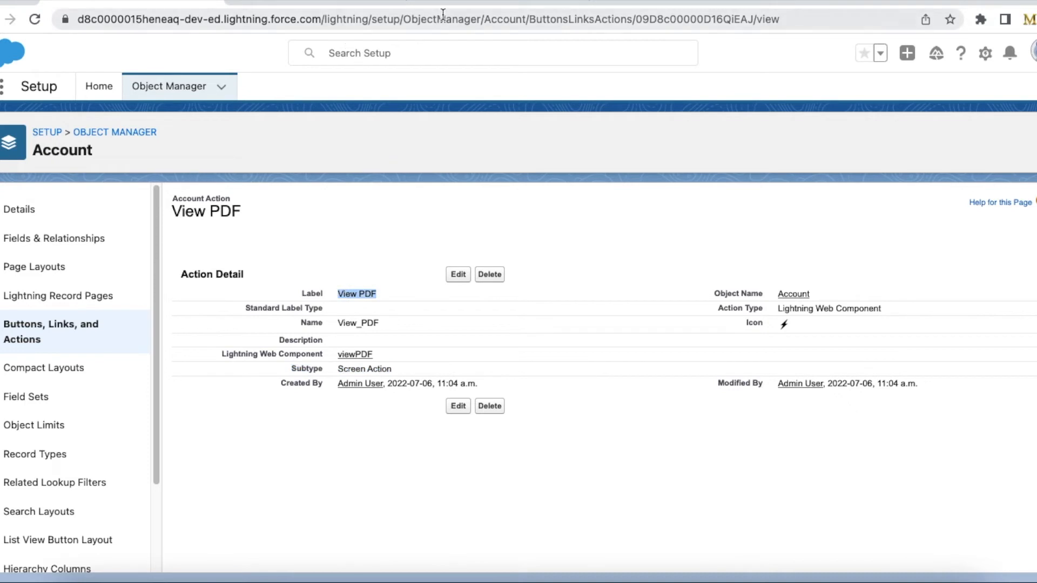
click(19, 209)
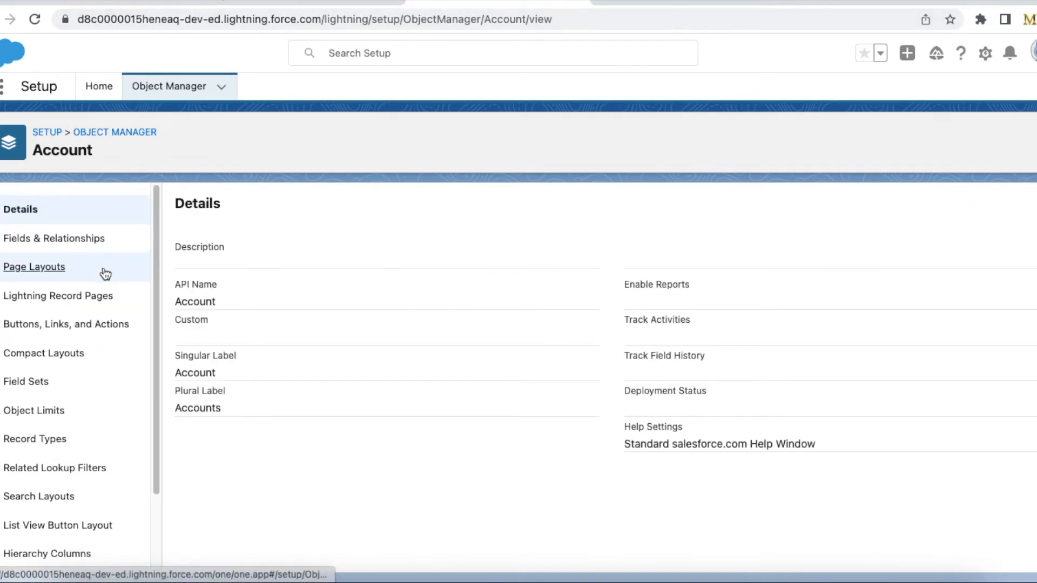
click(33, 267)
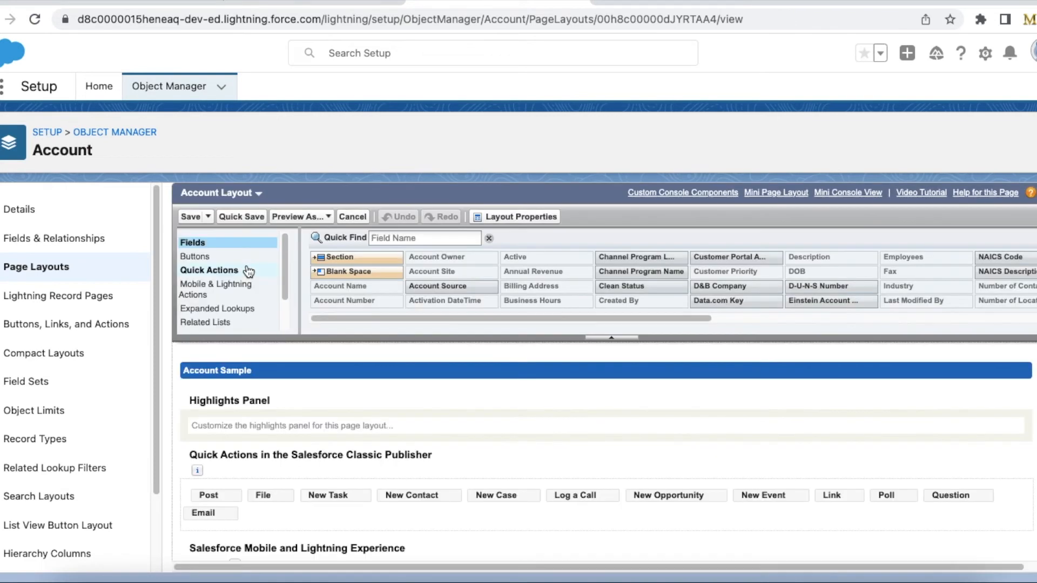
List the Mobile & Lightning Actions in the Account Layout palette, where View PDF appears.
click(214, 290)
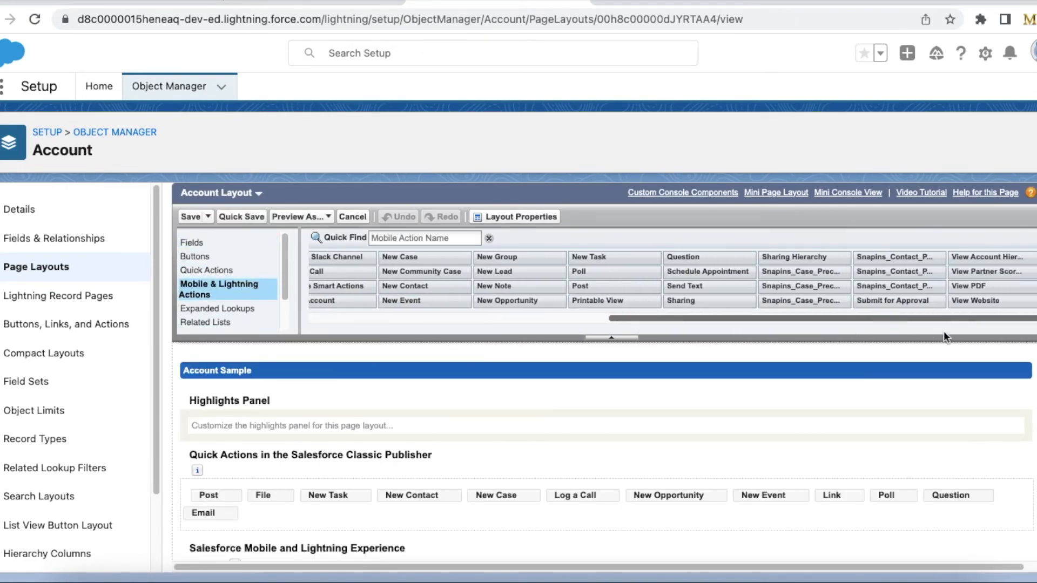
scroll(down, 3)
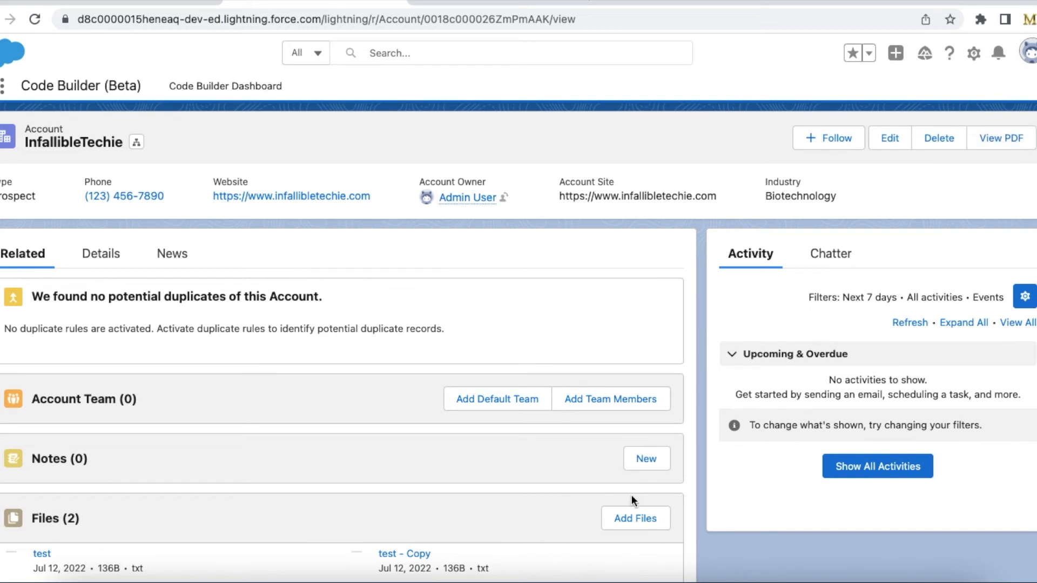
mouse_move(599, 501)
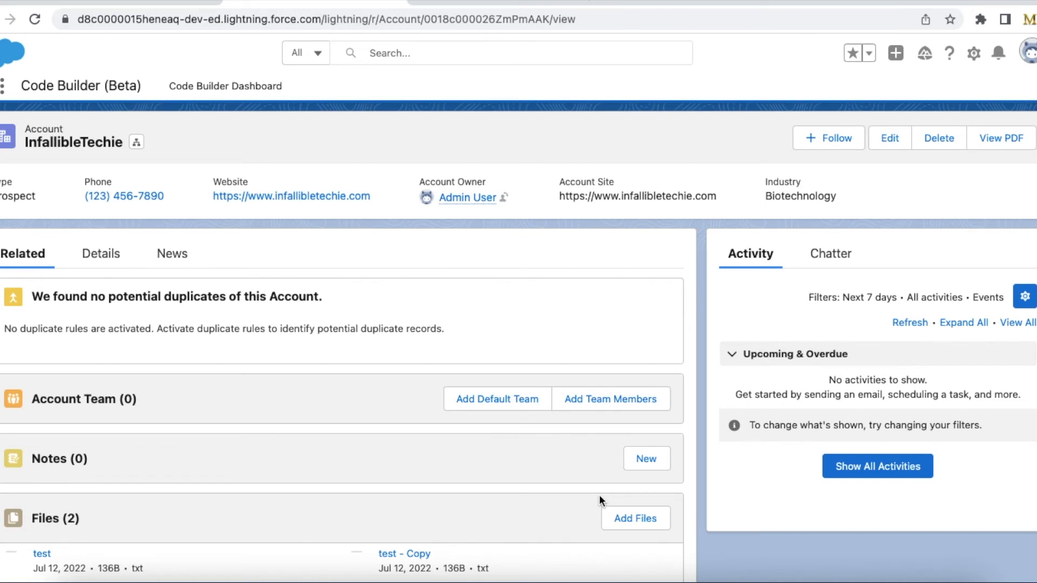
mouse_move(589, 426)
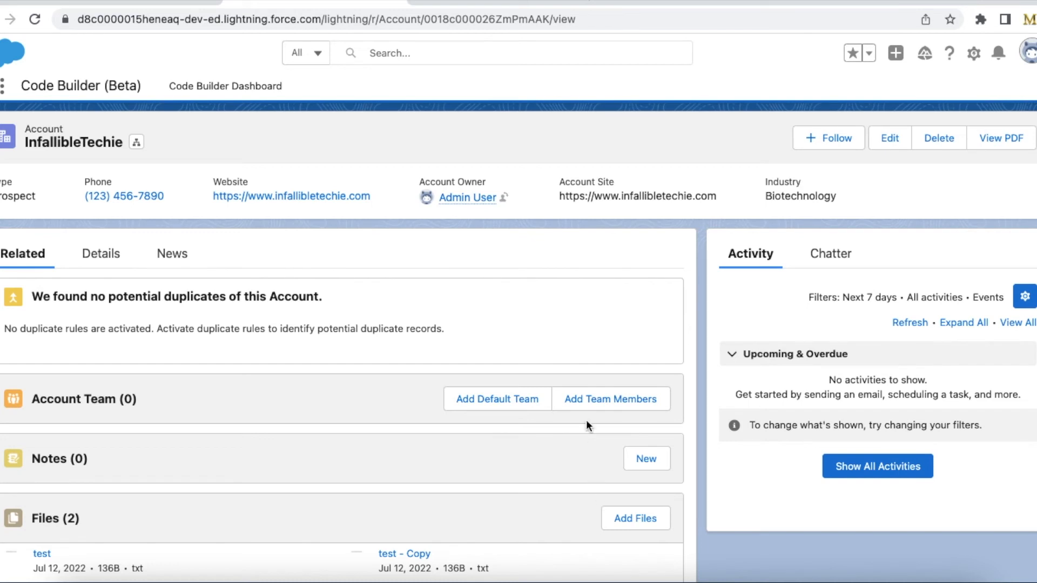
mouse_move(605, 411)
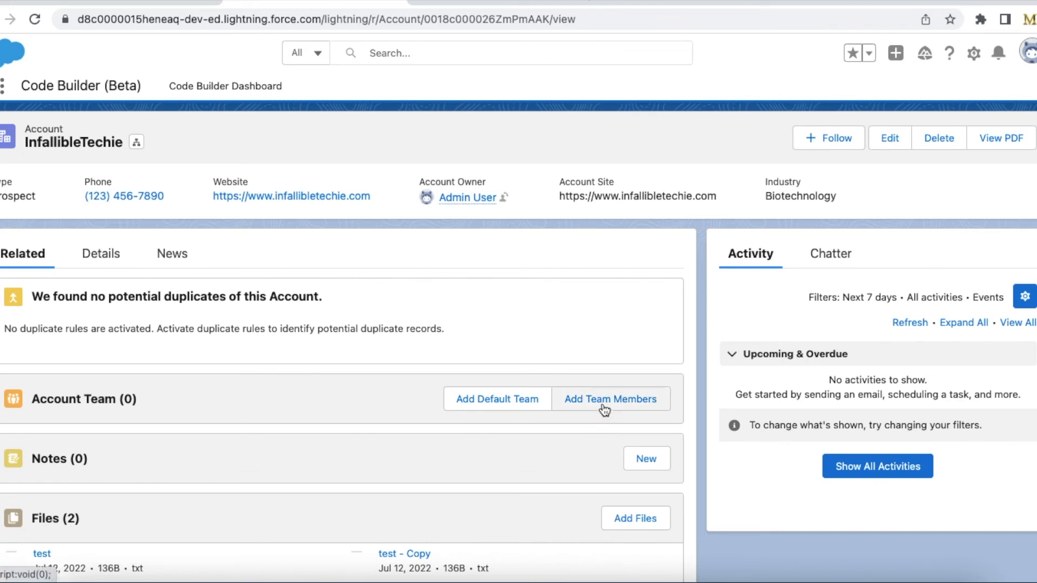
mouse_move(663, 367)
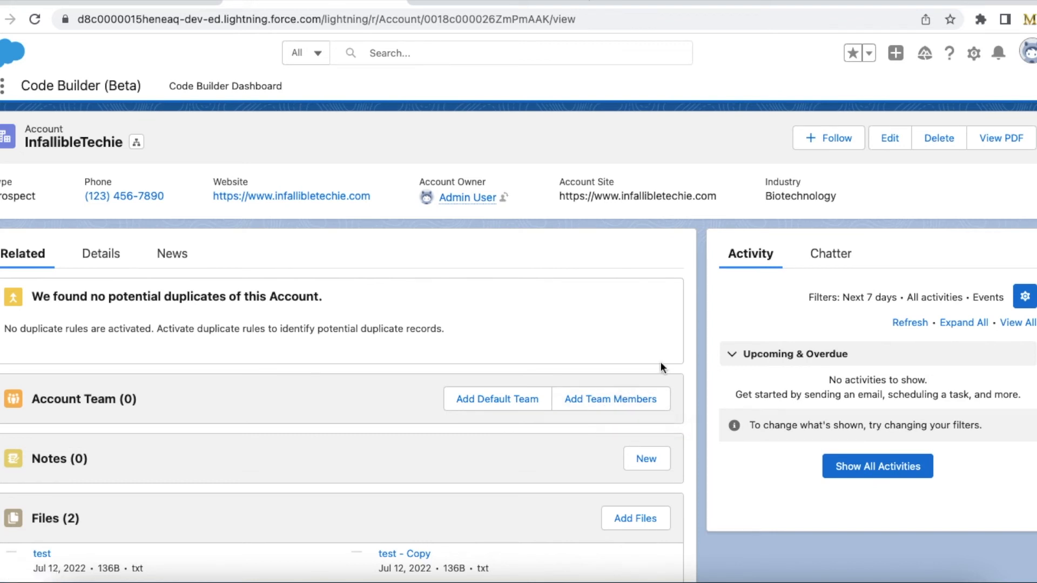
Launch the View PDF quick action on the InfallibleTechie account record.
click(1001, 138)
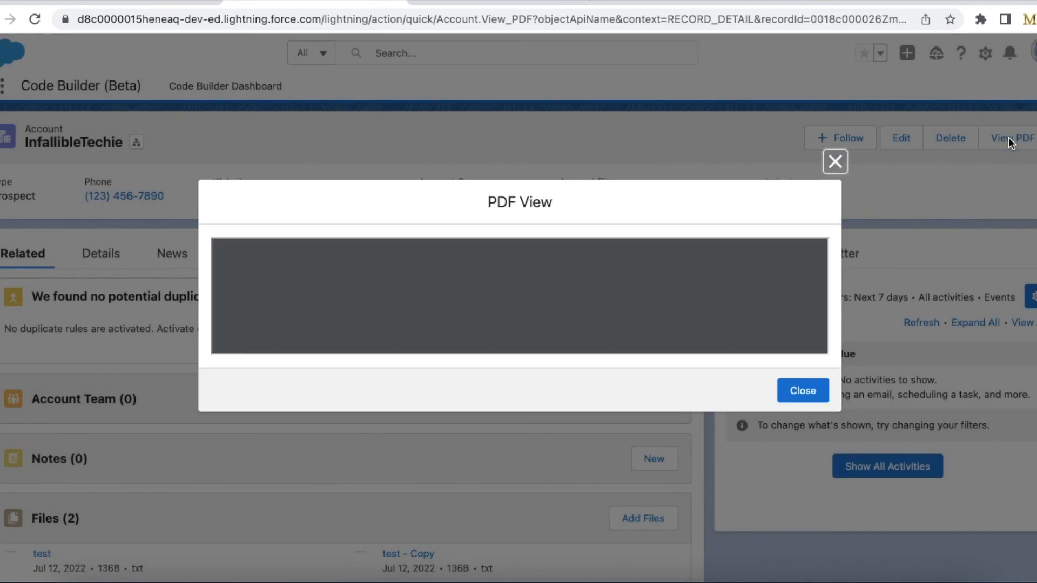
mouse_move(471, 348)
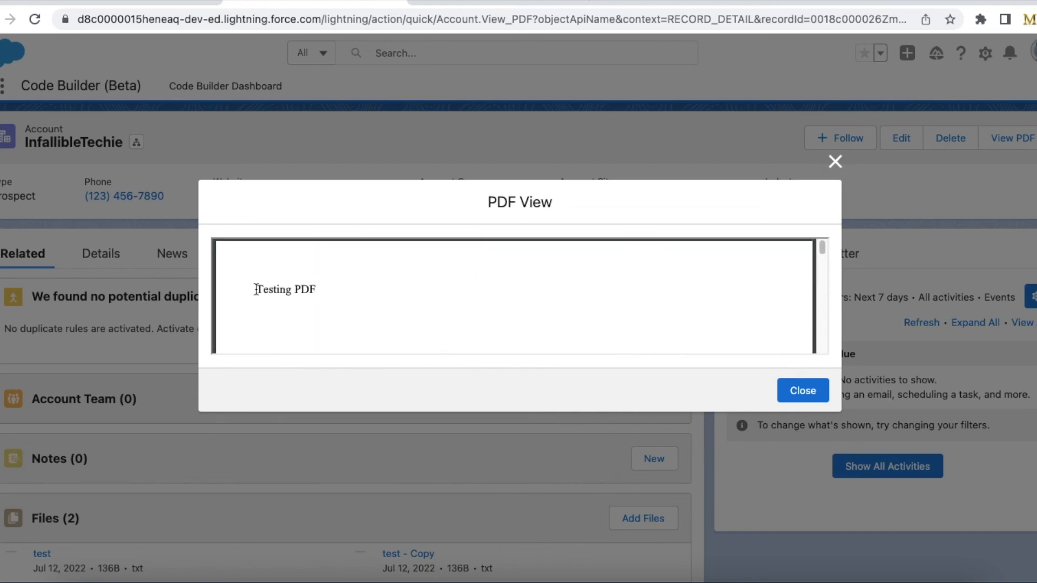
Inspect the embedded Testing PDF, close the PDF View modal, and relaunch View PDF.
right_click(454, 278)
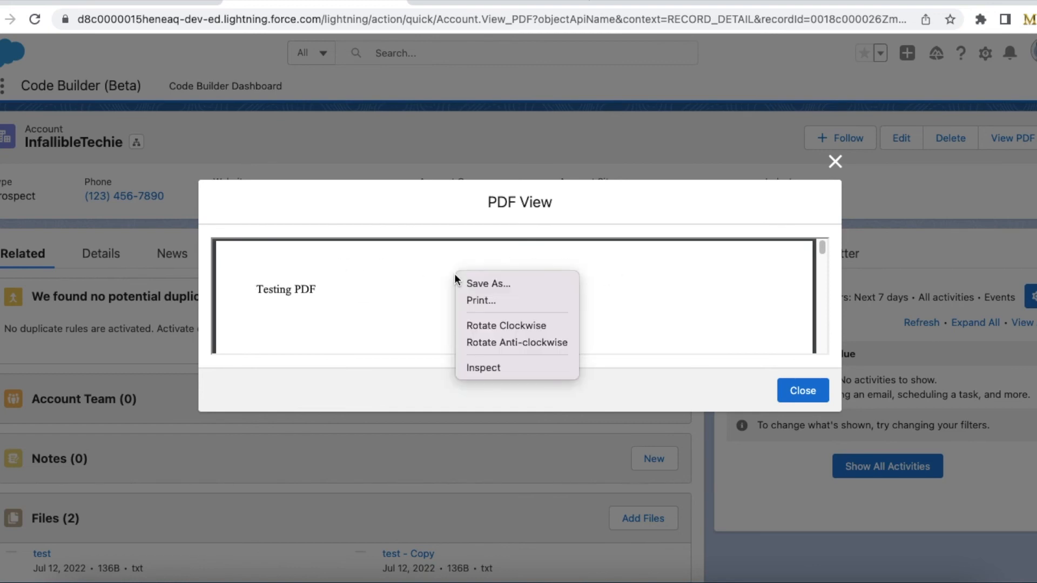
mouse_move(476, 284)
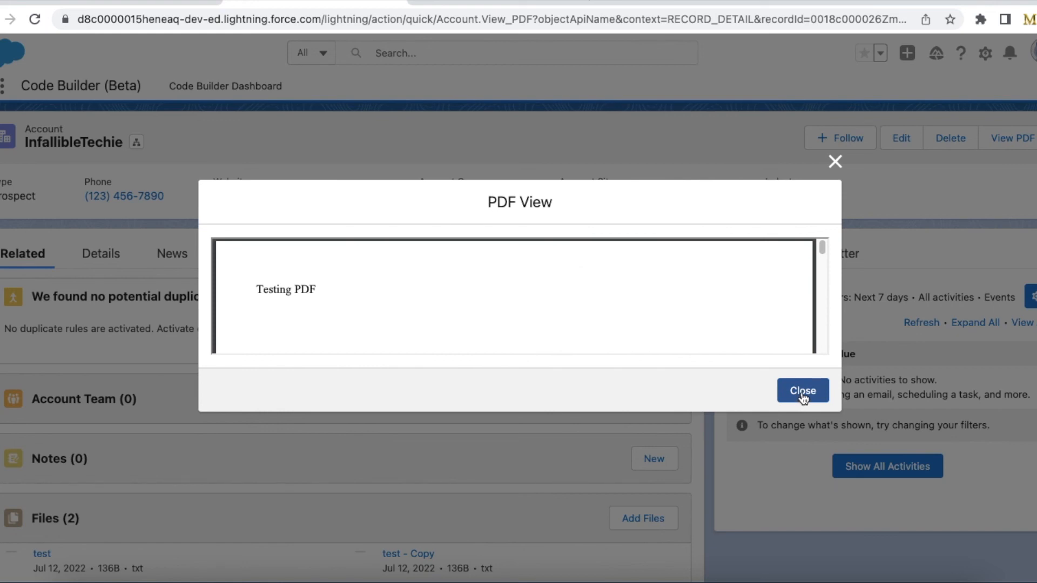
click(802, 391)
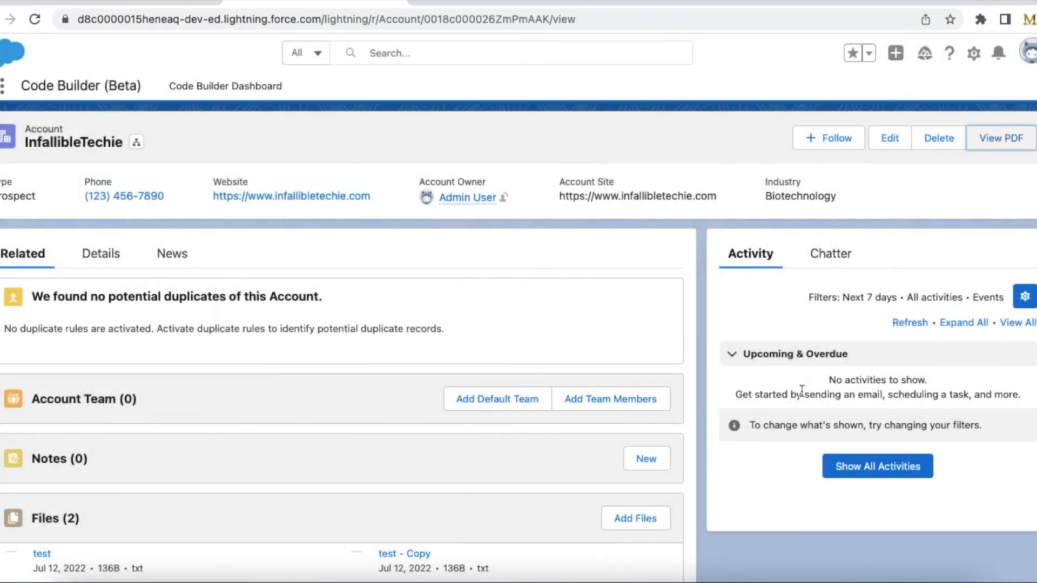
click(1000, 139)
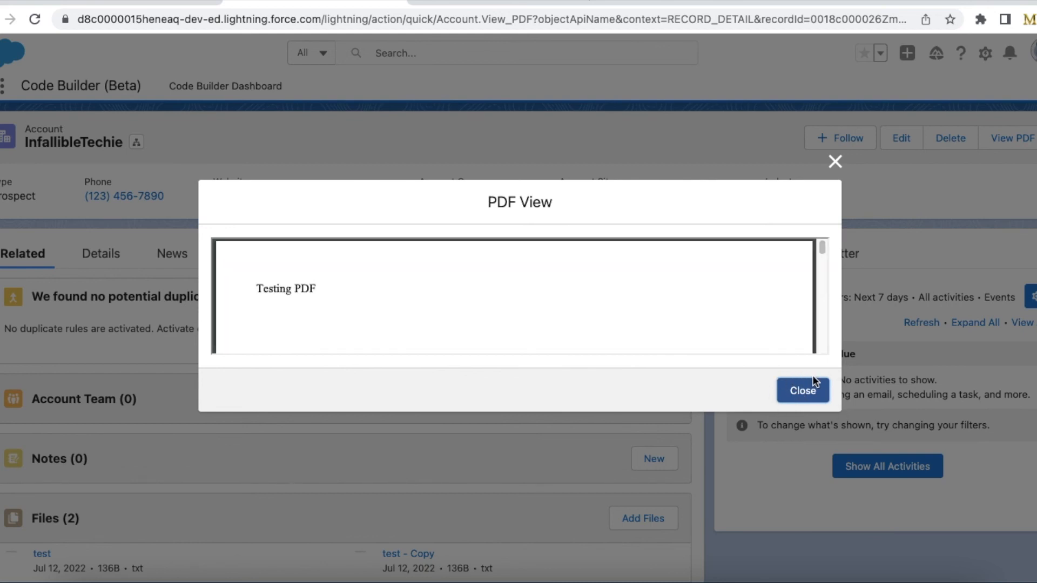
mouse_move(817, 379)
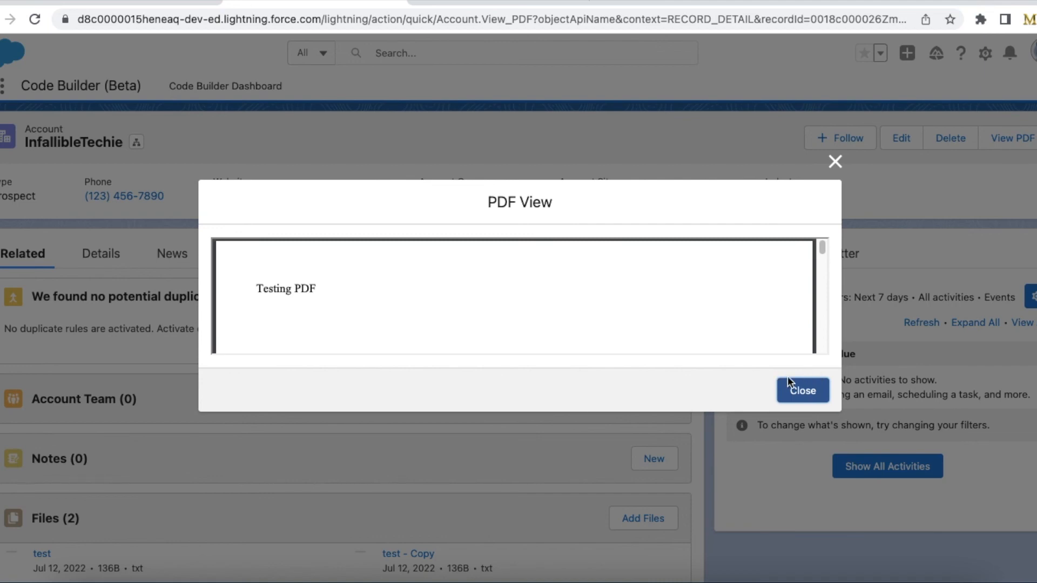
mouse_move(835, 163)
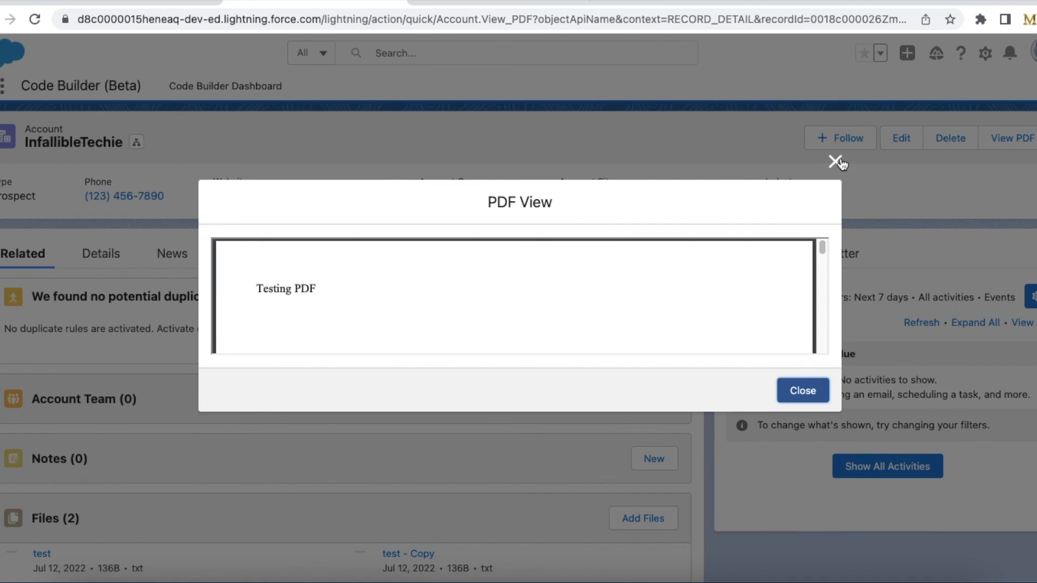